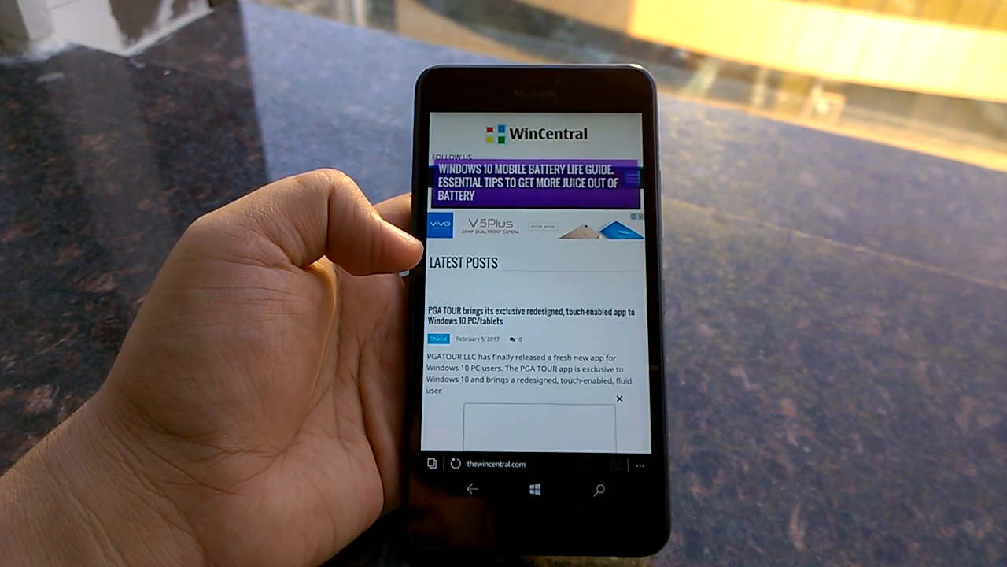
Step: Enter html5test.com in the address bar to load the browser feature-support test
scroll("down", 3)
type("html6tes")
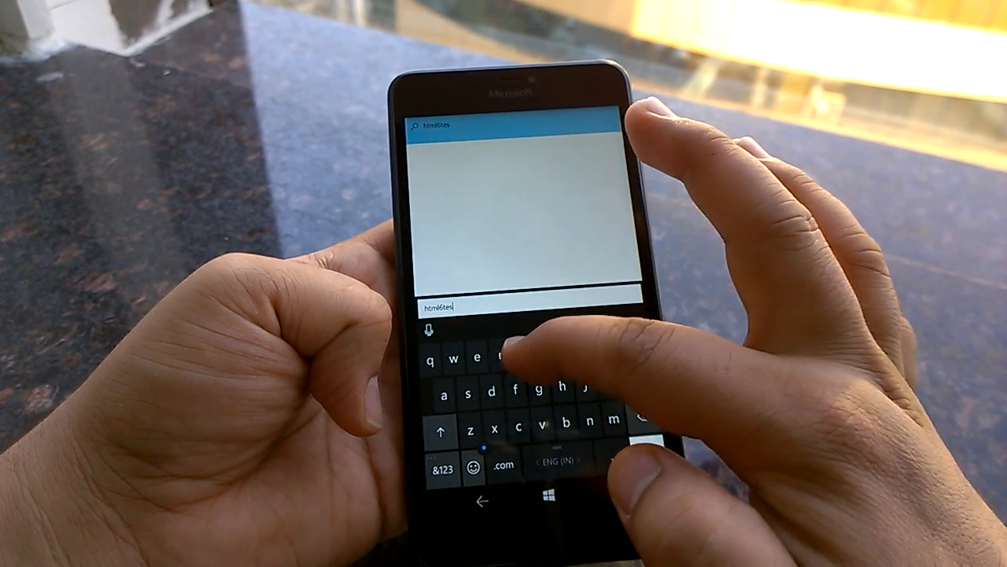
left_click(498, 463)
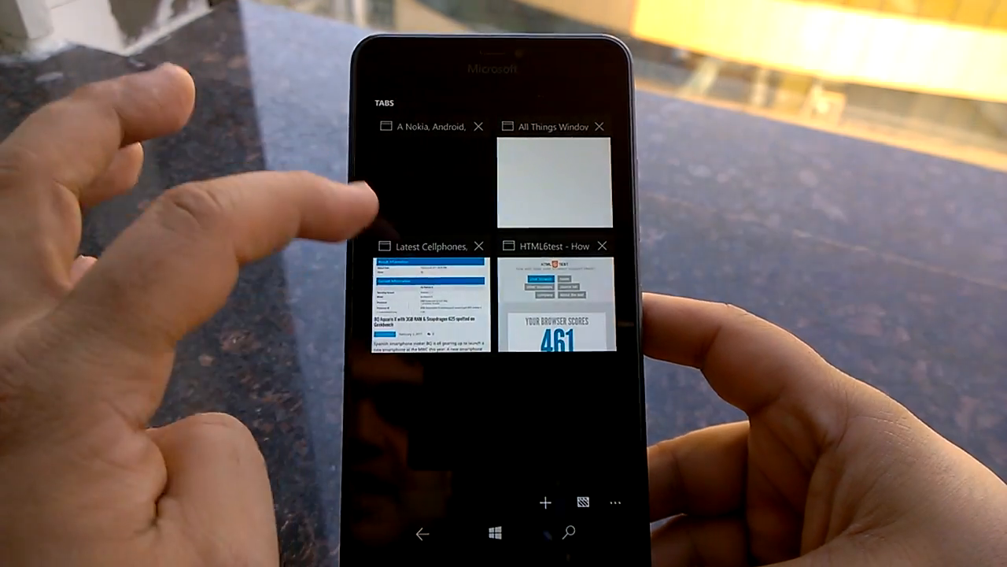
Step: Switch from the tab switcher to the Latest Cellphones news tab
left_click(431, 302)
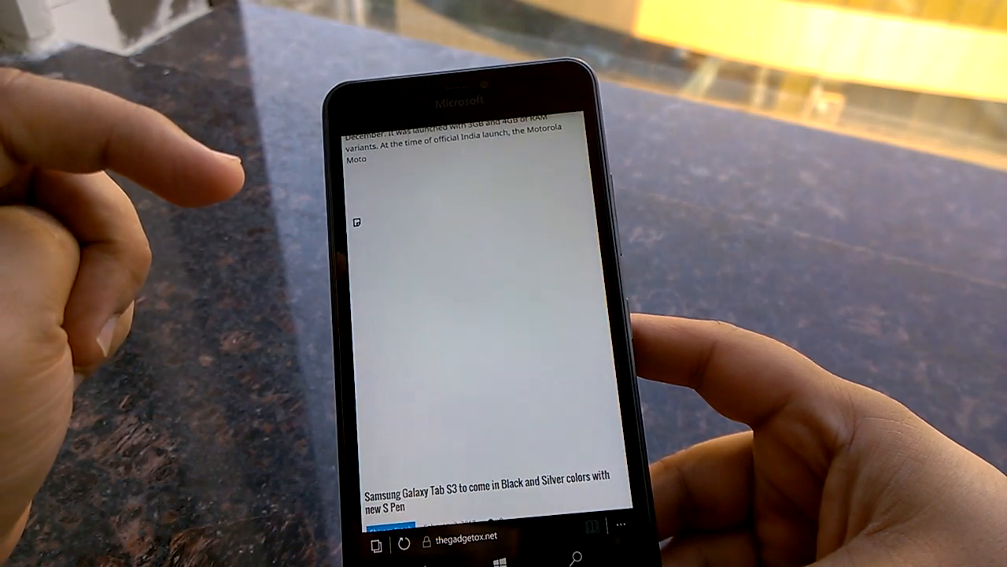
Step: Scroll the thegadgetzoo page to check whether the tab reloads its content
scroll("up", 3)
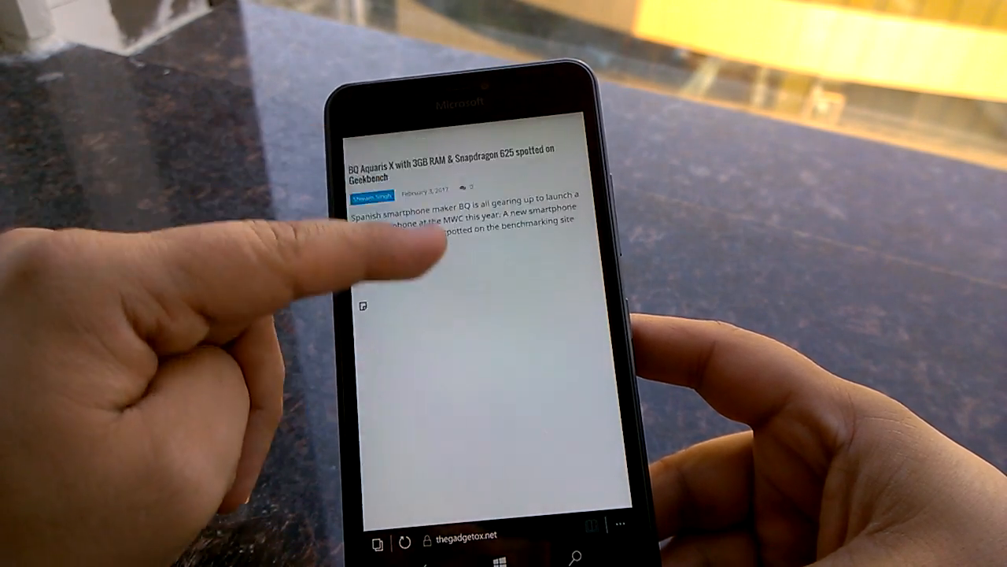